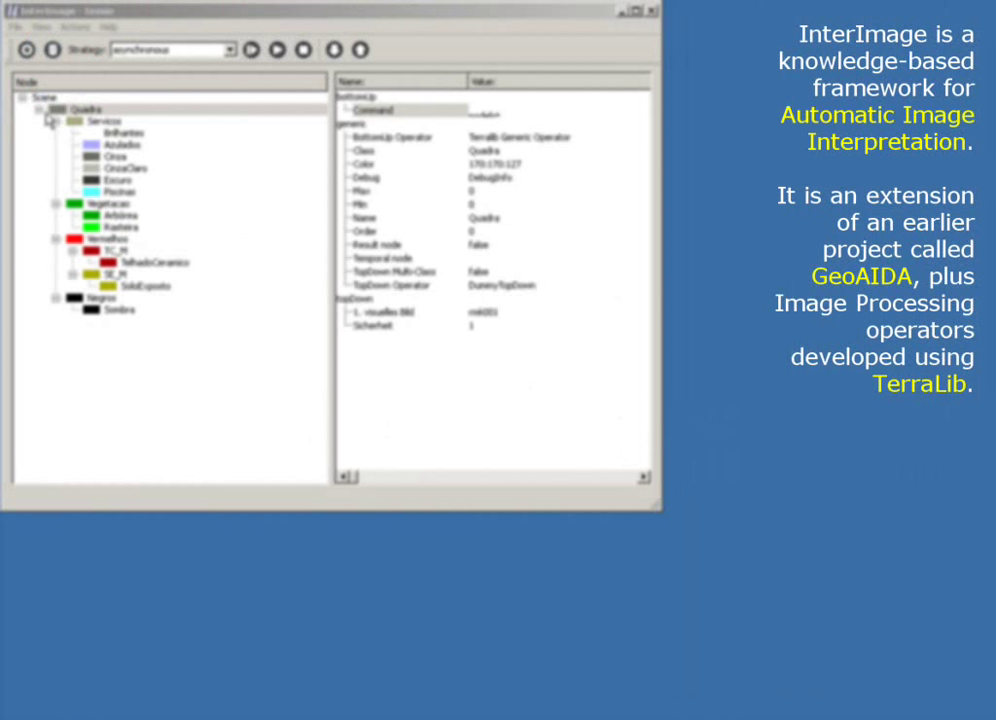
Step: Collapse Quadra's subclasses, view its BottomUp rule as tree and source code, then return to the network
{"action": "left_click", "coordinate": [85, 109]}
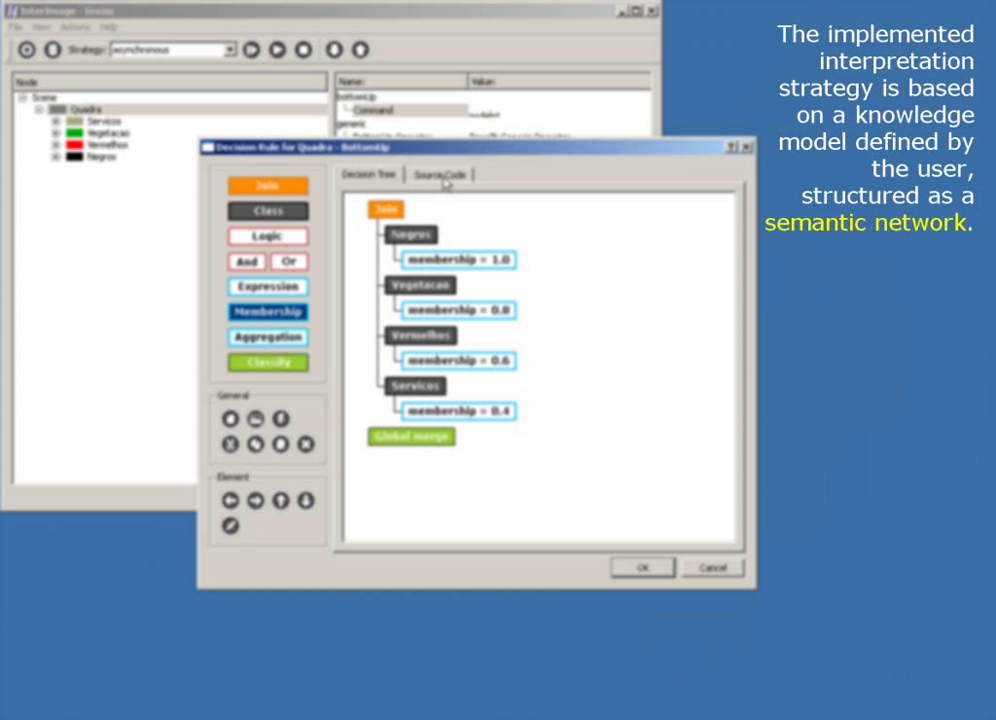
{"action": "left_click", "coordinate": [439, 173]}
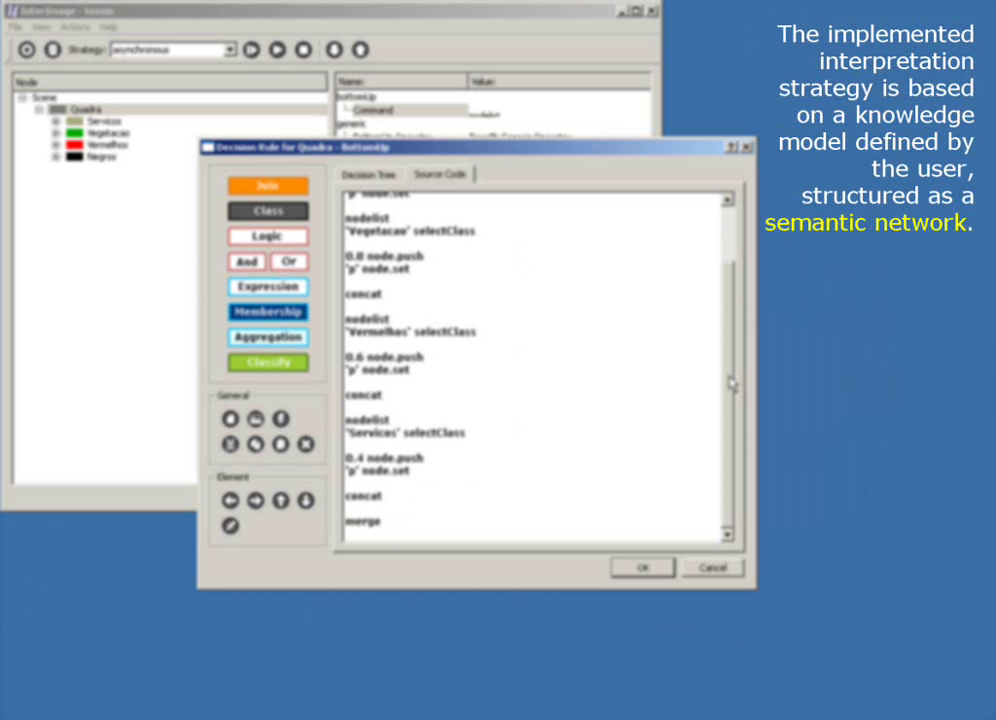
{"action": "left_click", "coordinate": [366, 174]}
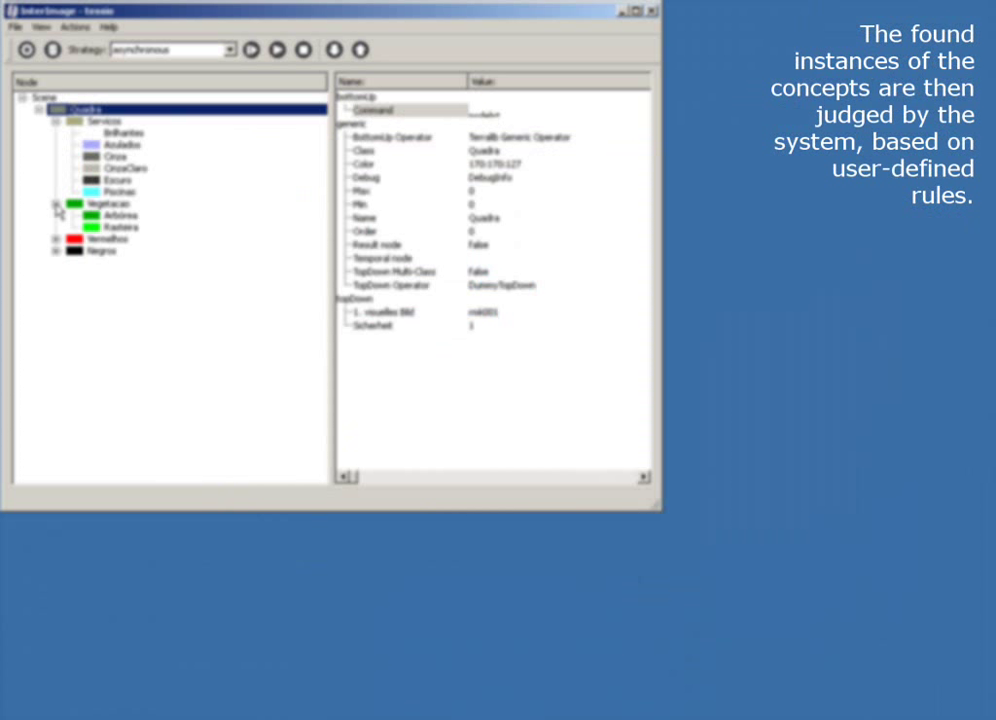
{"action": "left_click", "coordinate": [56, 239]}
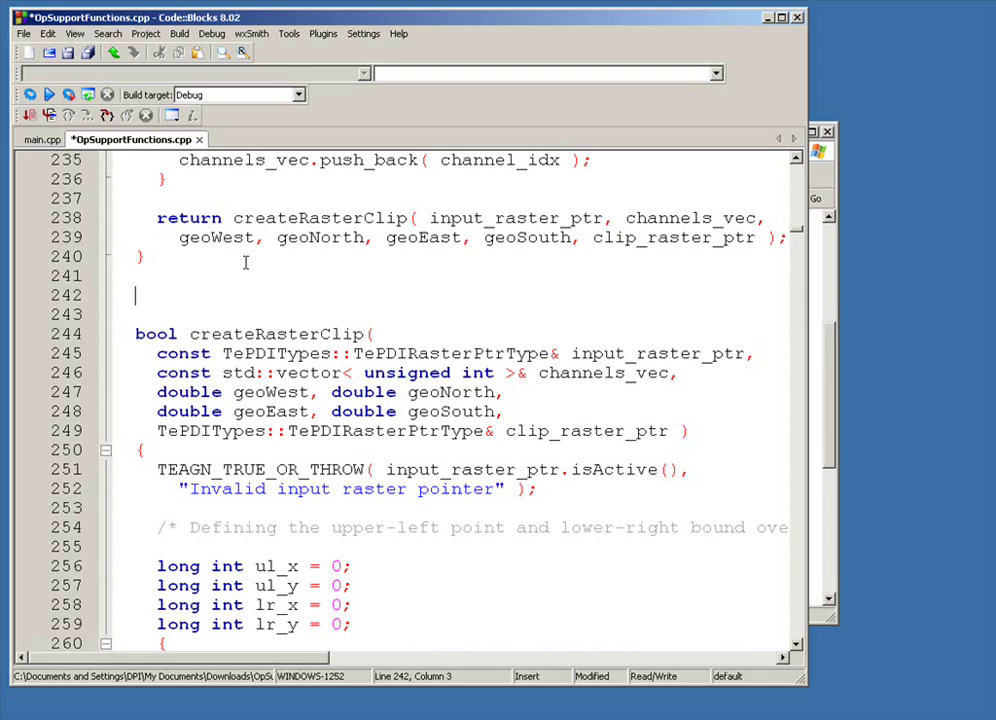
Step: Write // comments that developers can create image processing operators and correct problems in the current version
{"action": "type", "text": "// dev"}
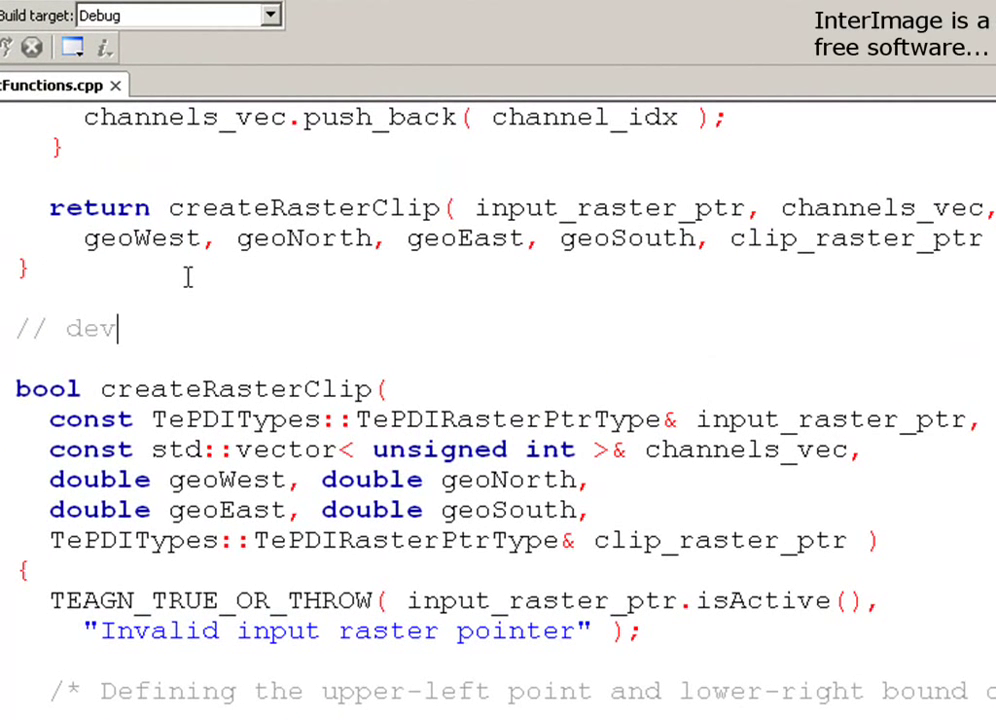
{"action": "type", "text": "elopers can create new image p"}
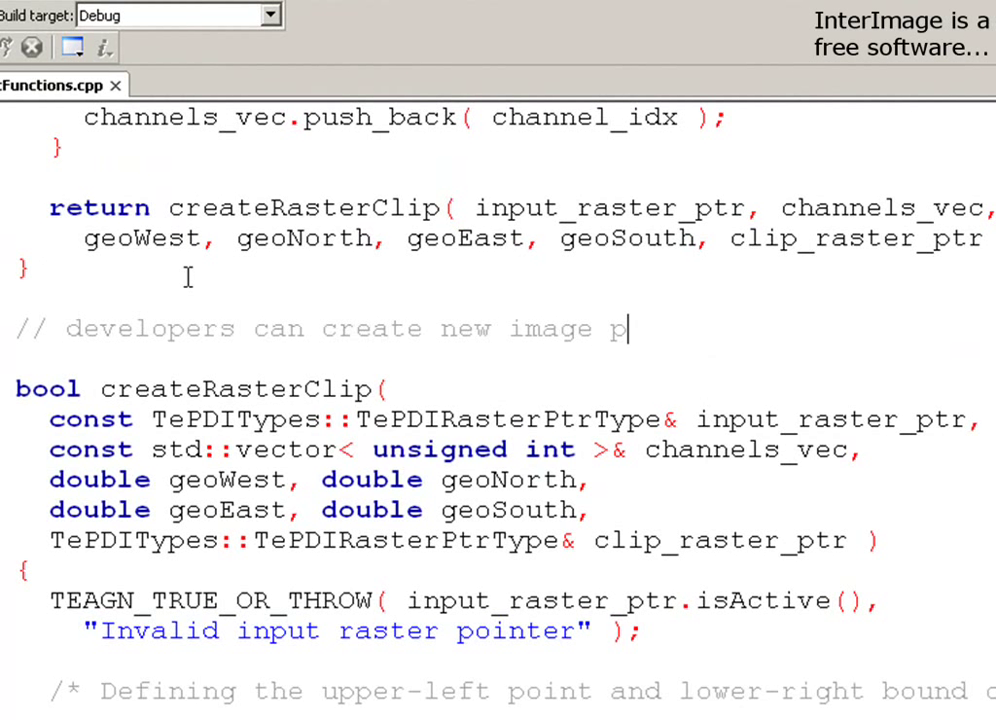
{"action": "type", "text": "rocessing operators"}
{"action": "type", "text": "// p"}
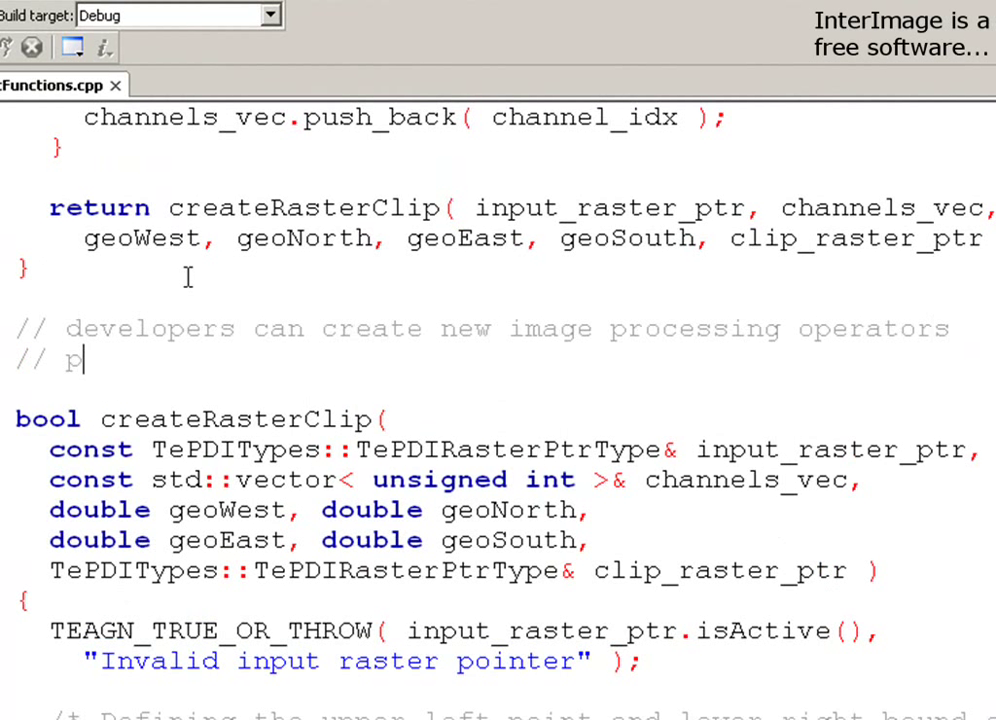
{"action": "type", "text": "roblem"}
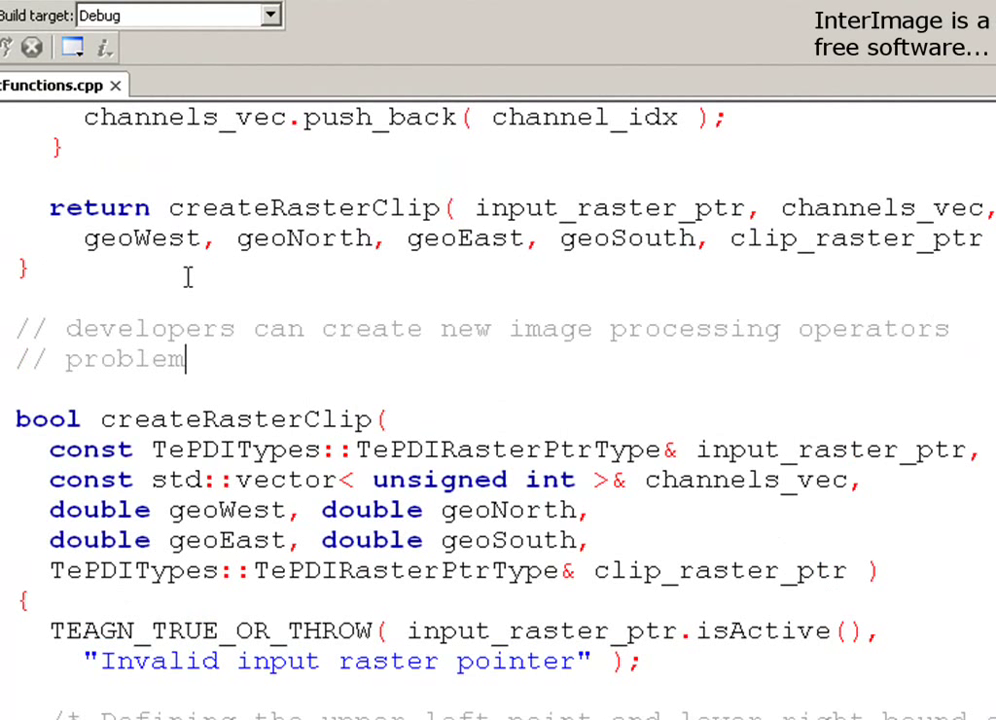
{"action": "type", "text": "s in the"}
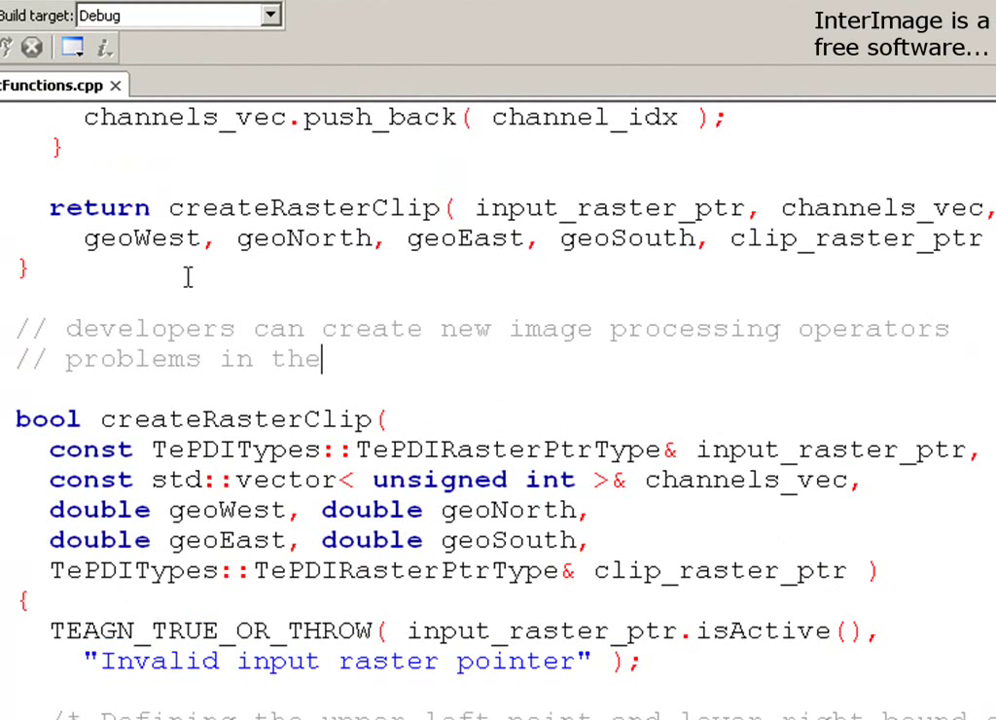
{"action": "type", "text": "current"}
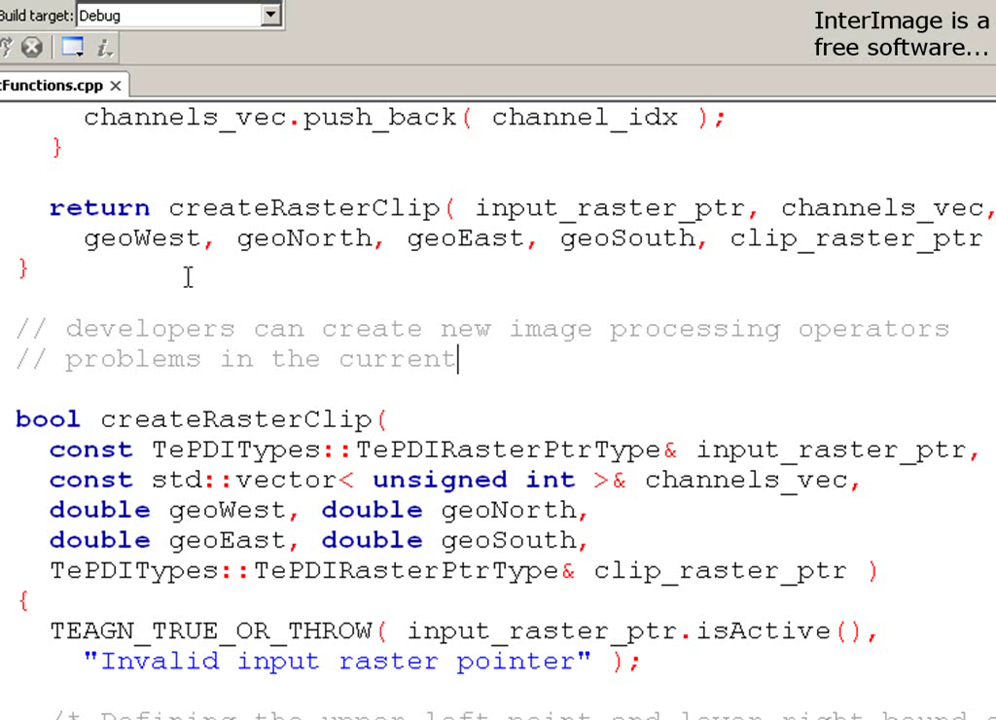
{"action": "type", "text": "version c"}
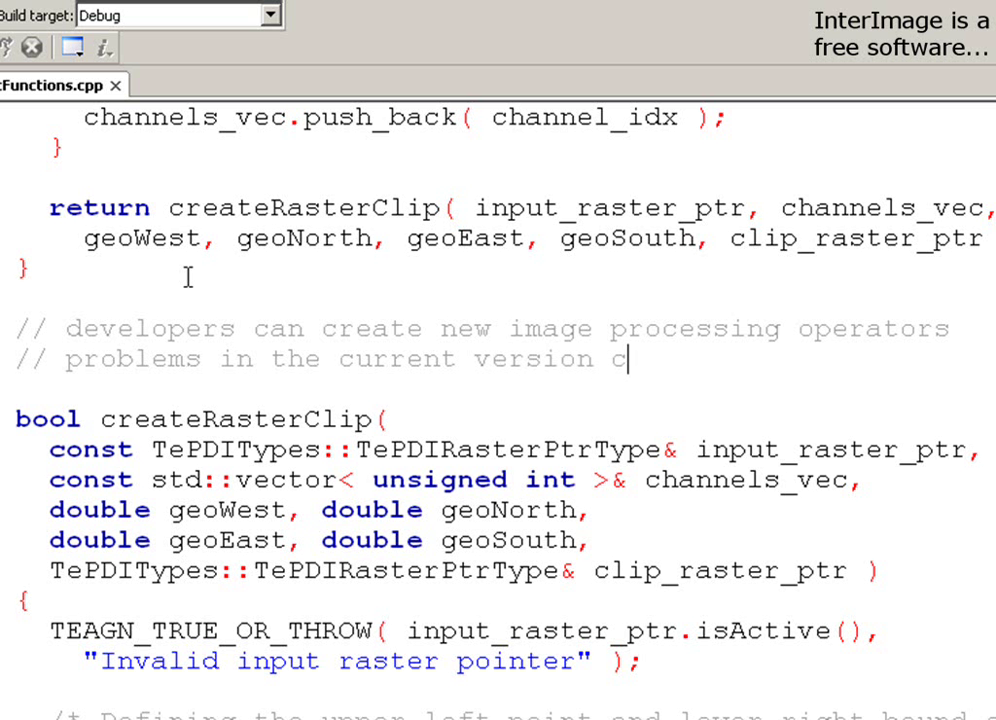
{"action": "type", "text": "an bi corrected..."}
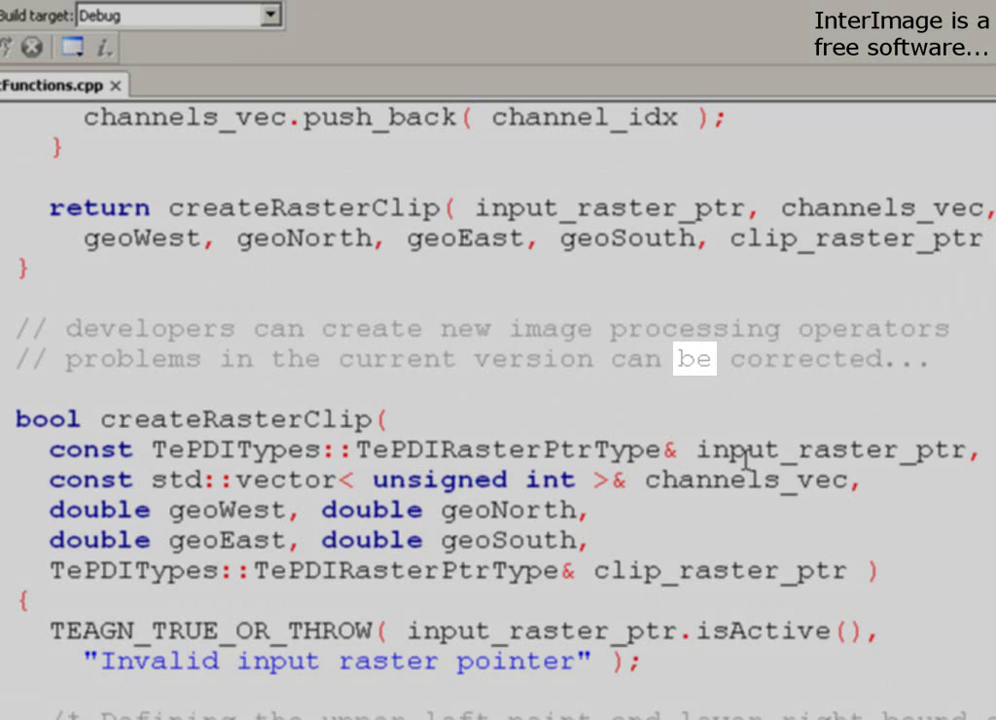
{"action": "scroll", "scroll_direction": "down", "scroll_amount": 3}
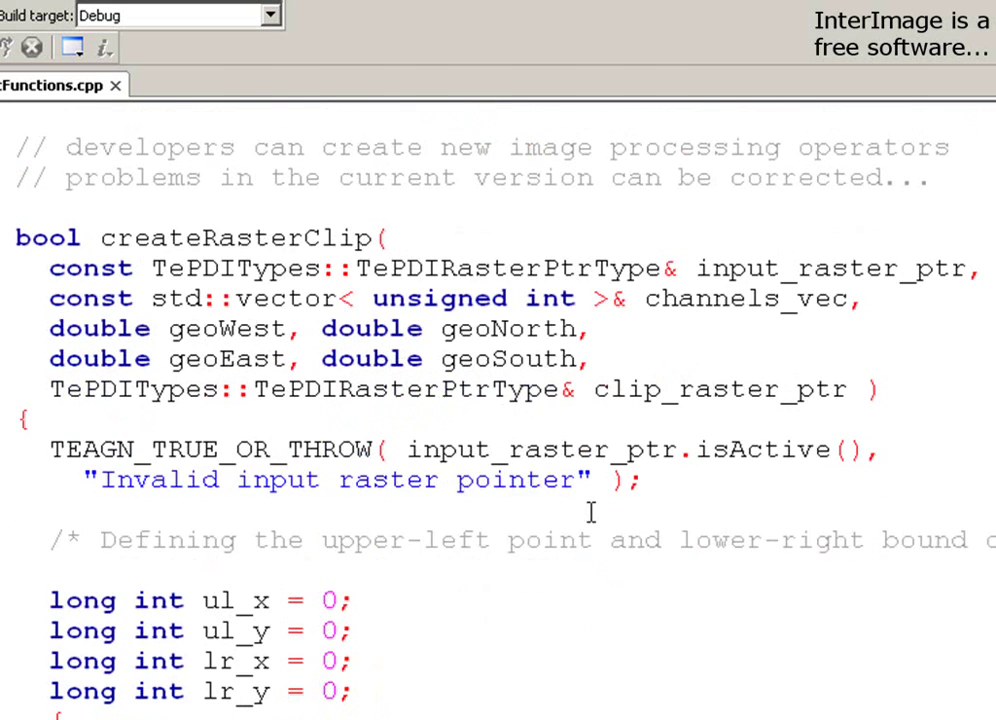
{"action": "scroll", "scroll_direction": "down", "scroll_amount": 3}
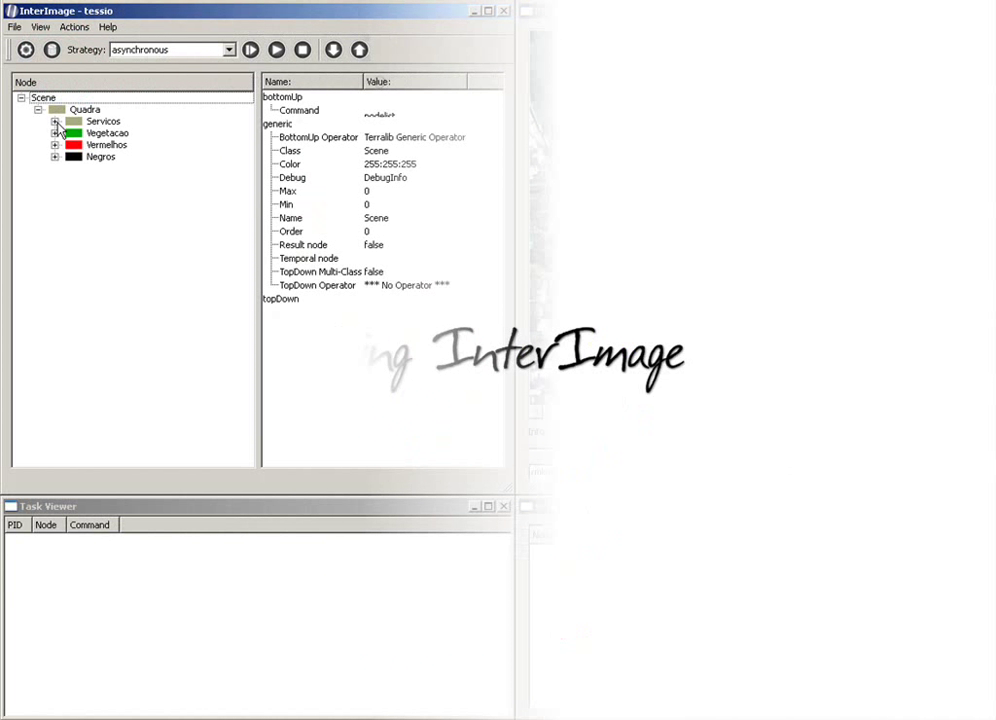
Step: Expand Servicos and inspect the properties of Servicos, Brilhantes and Vegetacao
{"action": "left_click", "coordinate": [55, 121]}
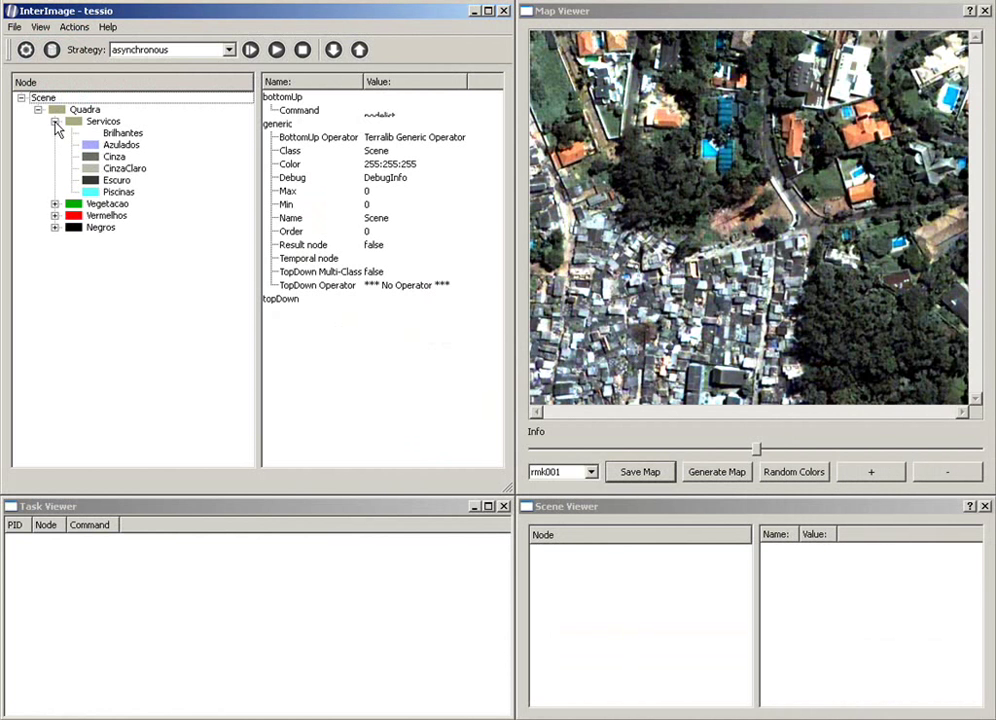
{"action": "left_click", "coordinate": [102, 120]}
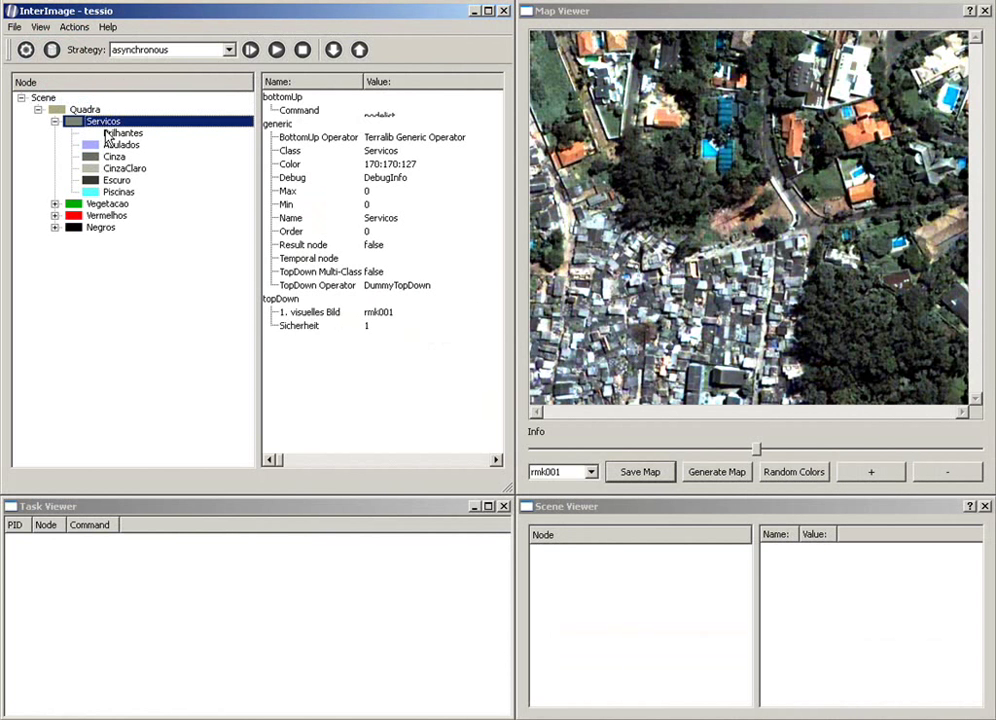
{"action": "left_click", "coordinate": [122, 132]}
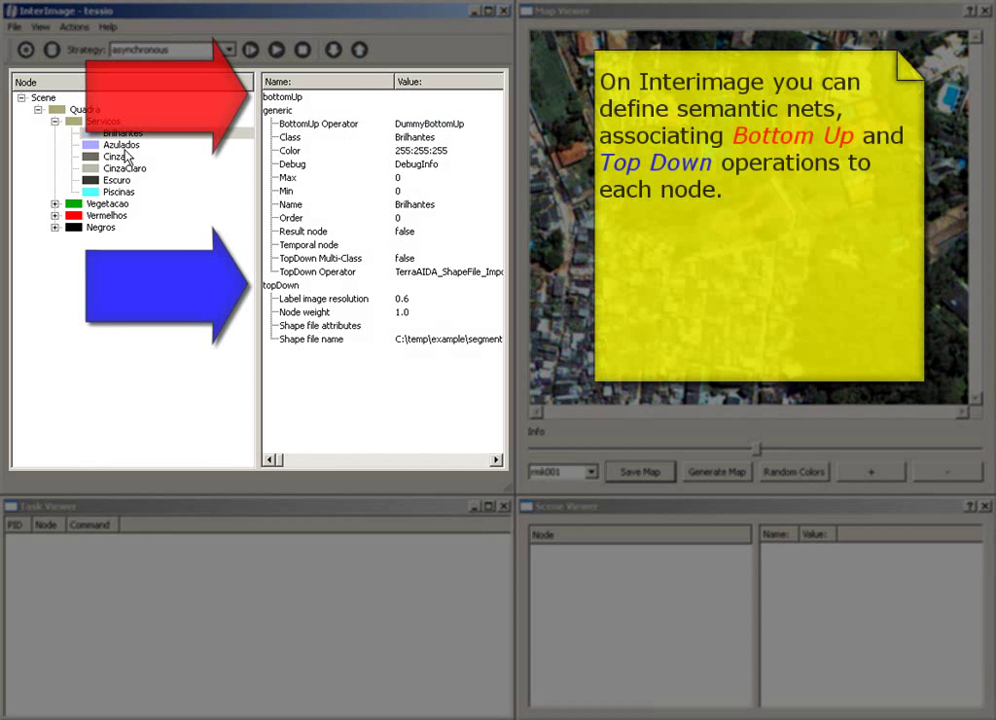
{"action": "left_click", "coordinate": [108, 133]}
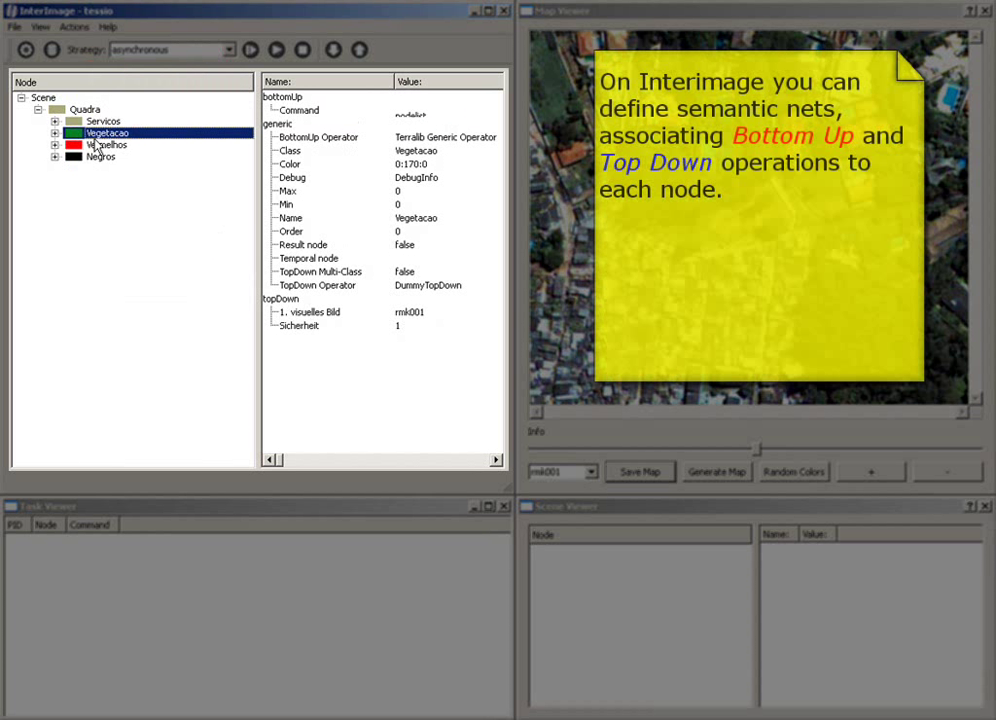
Step: Expand Vermelhos to reveal its subclasses and operators
{"action": "left_click", "coordinate": [445, 137]}
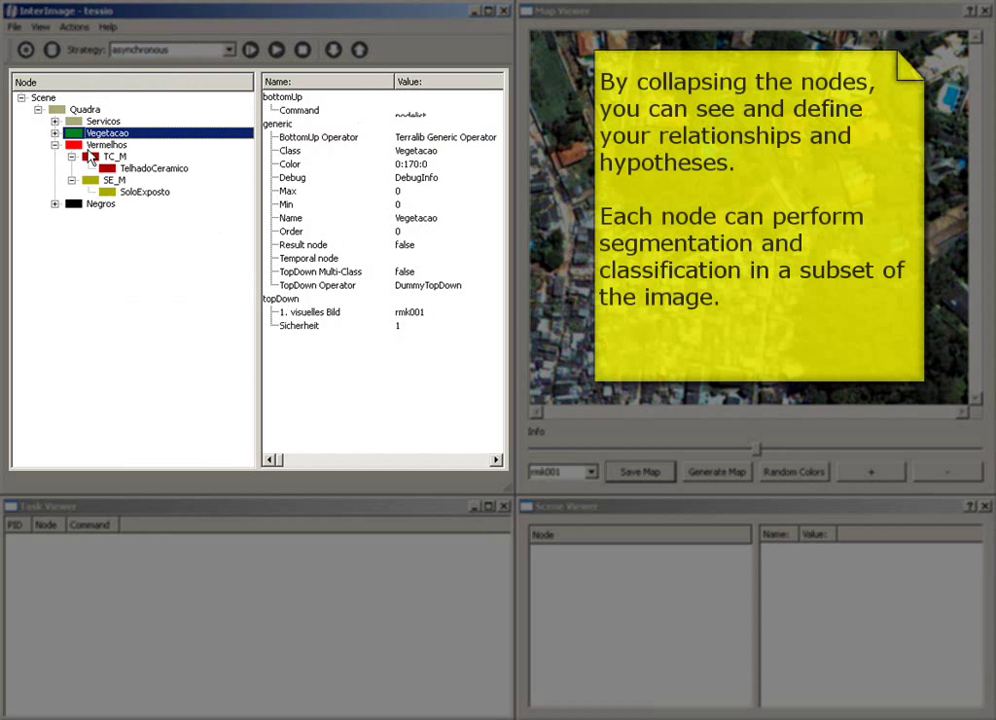
{"action": "left_click", "coordinate": [70, 156]}
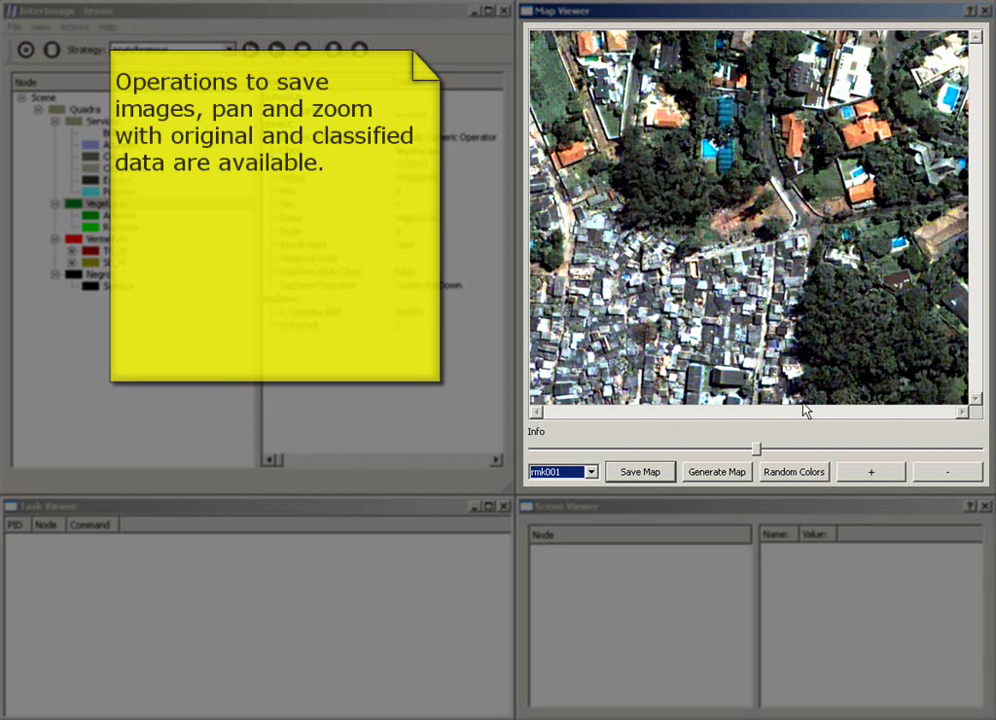
Step: Zoom out twice so the aerial image shrinks to a small thumbnail
{"action": "left_click", "coordinate": [945, 471]}
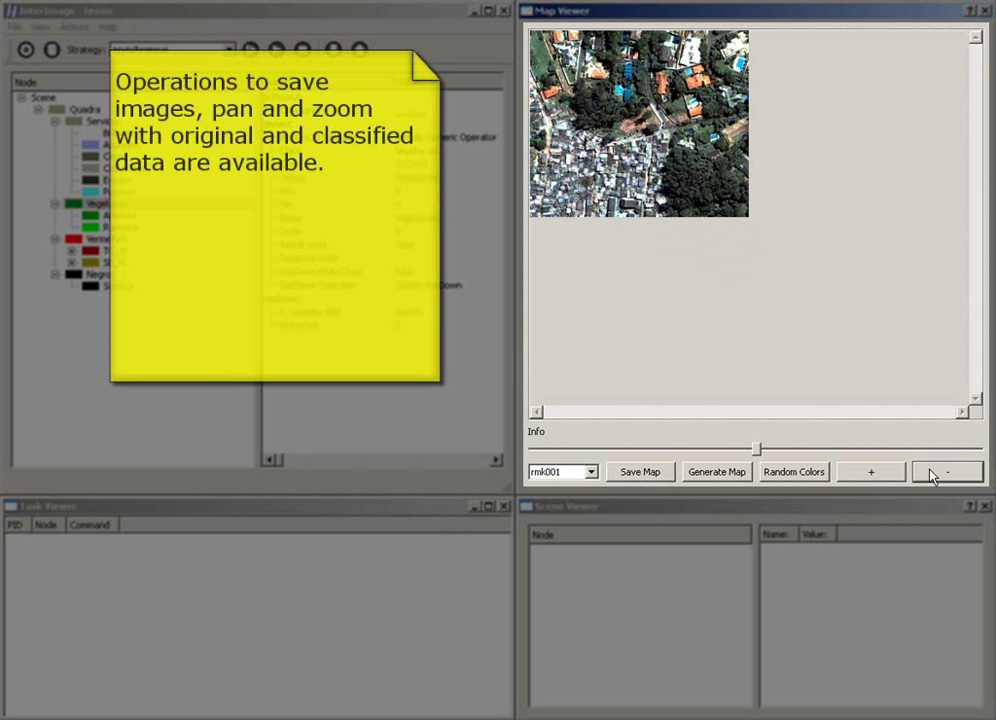
{"action": "left_click", "coordinate": [870, 471]}
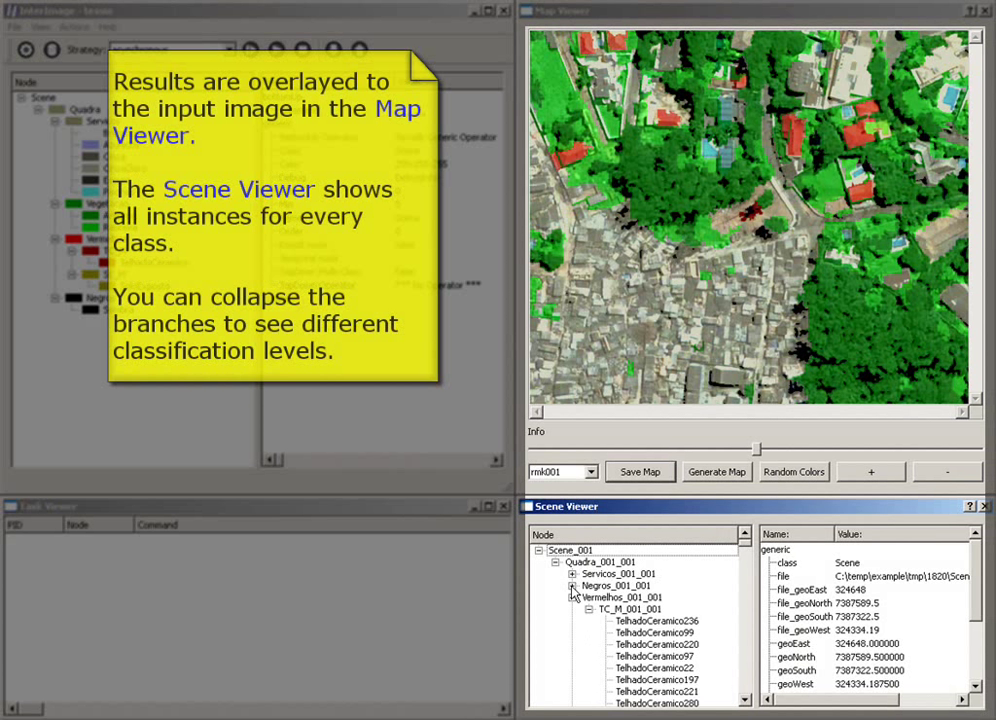
Step: Collapse Vermelhos, show the solid classified map, expand Vegetacao_001_001 and identify a roof as Vermelhos
{"action": "left_click", "coordinate": [575, 598]}
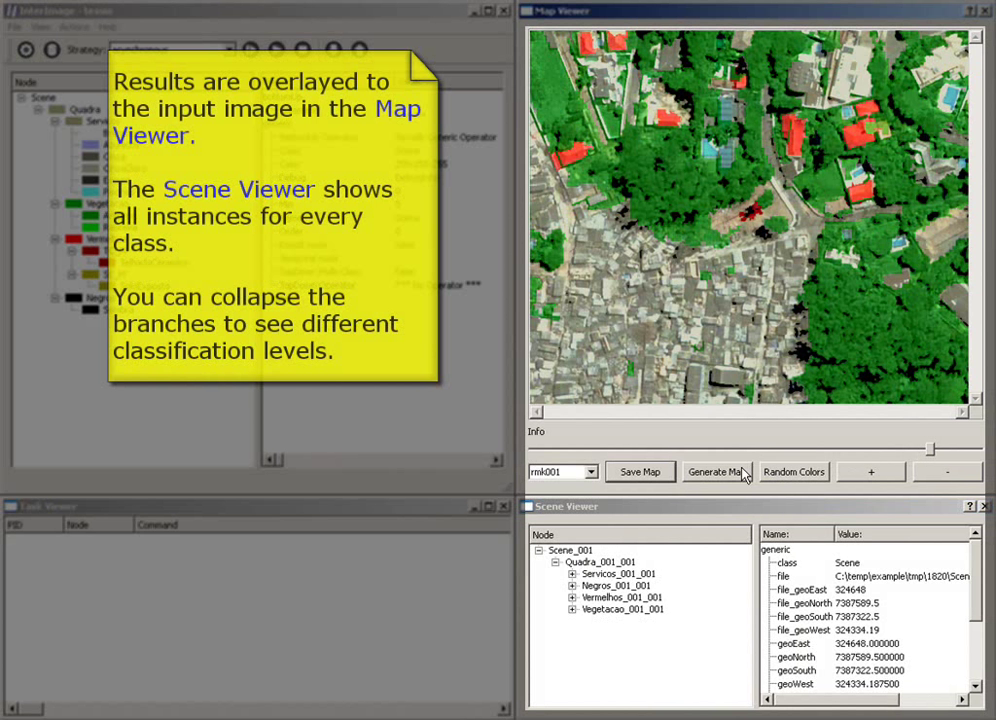
{"action": "left_click", "coordinate": [717, 471]}
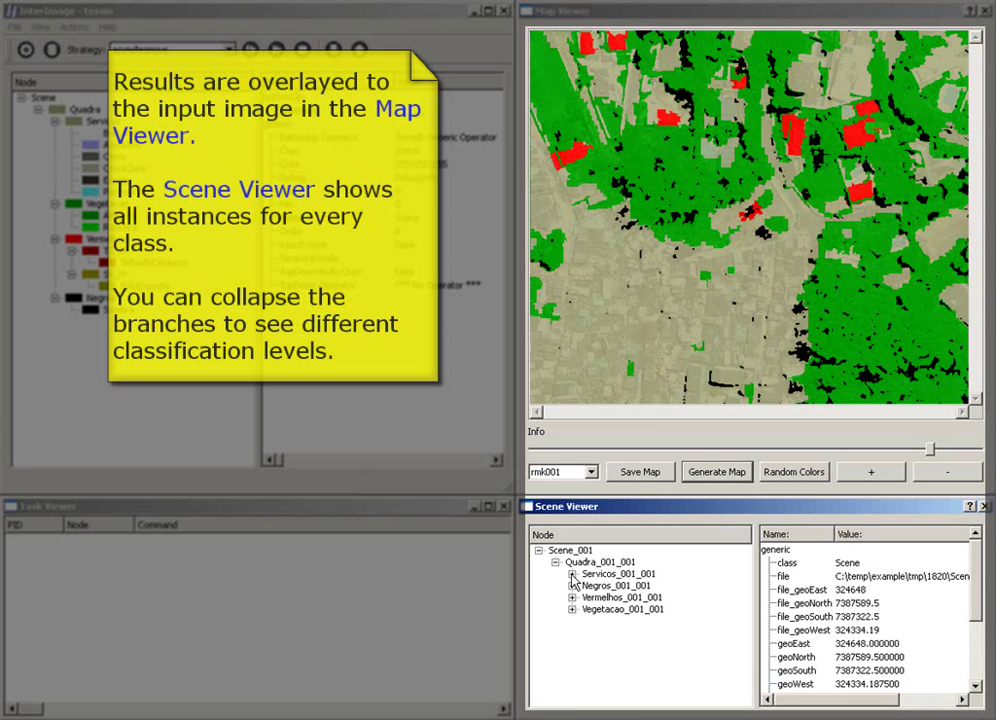
{"action": "left_click", "coordinate": [716, 471]}
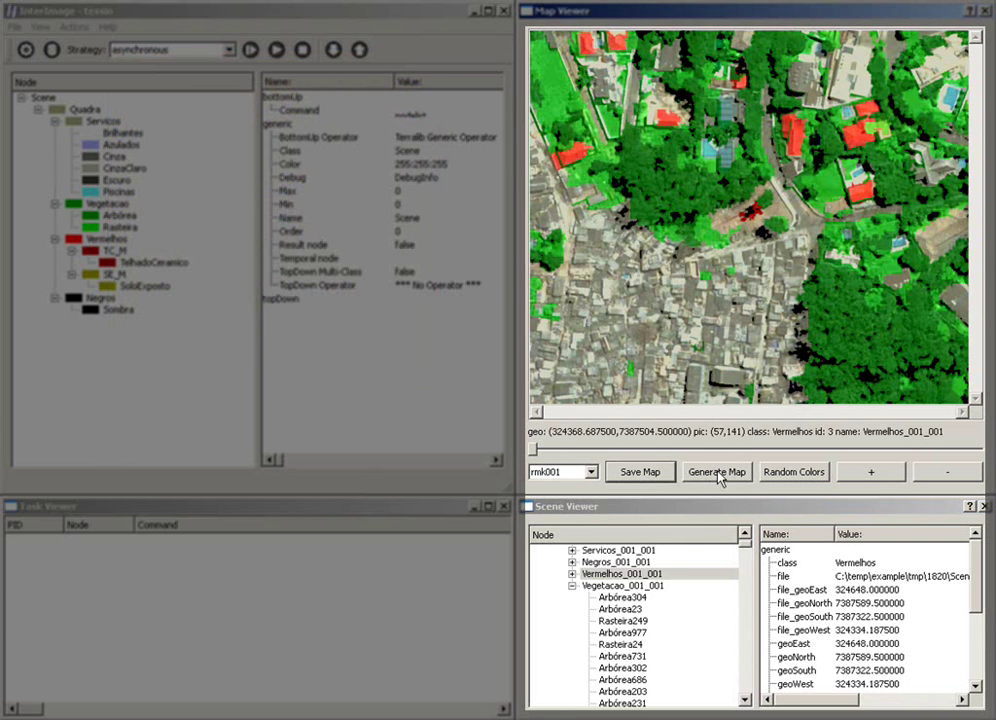
{"action": "left_click", "coordinate": [716, 471]}
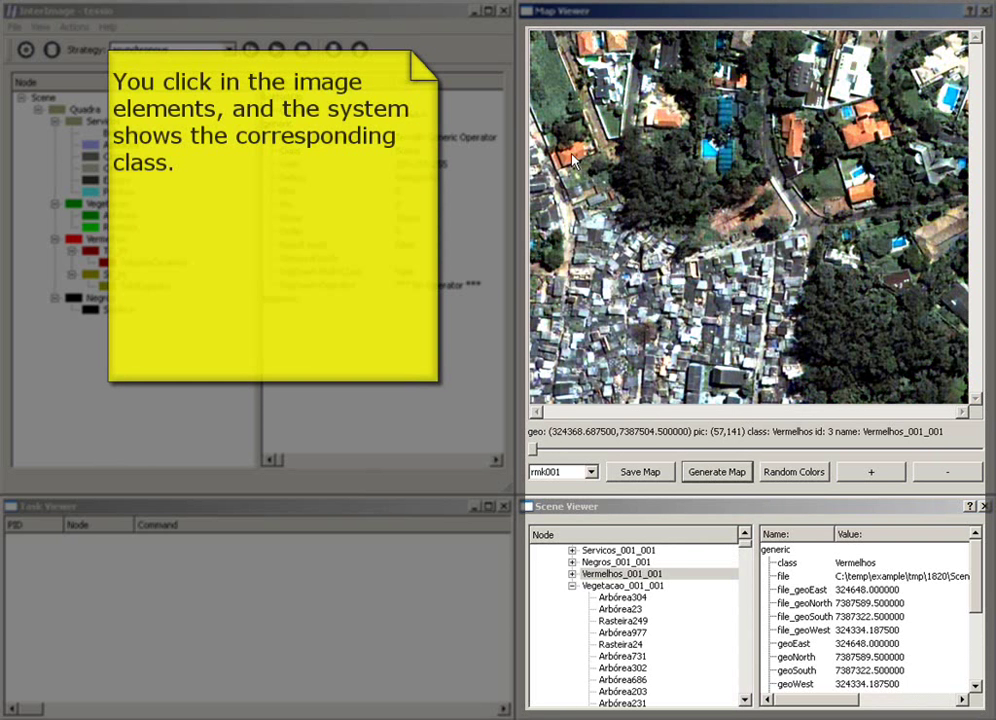